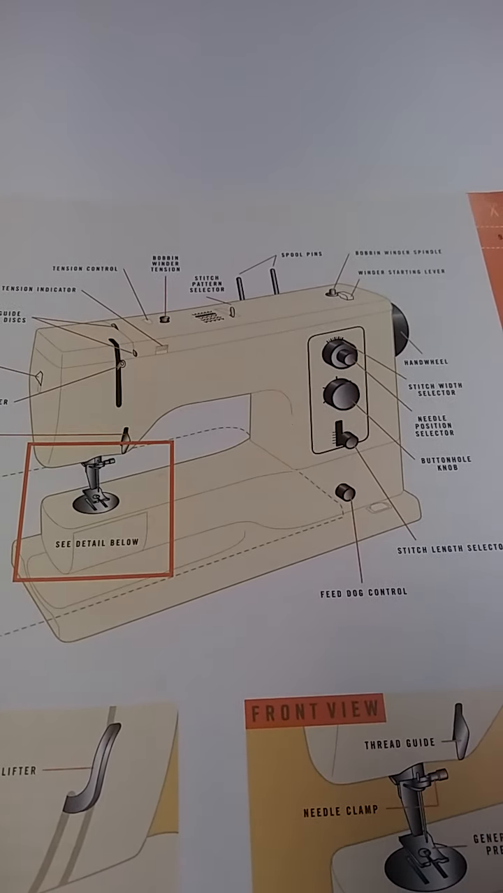
scroll("down", 3)
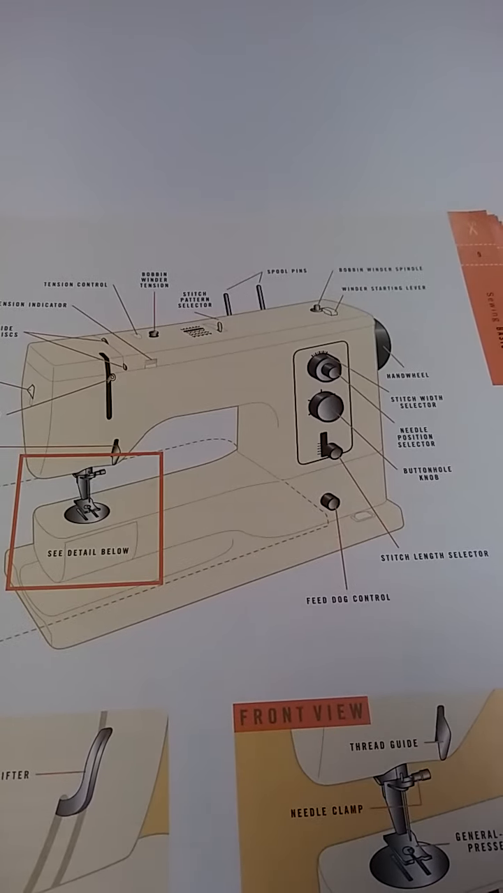